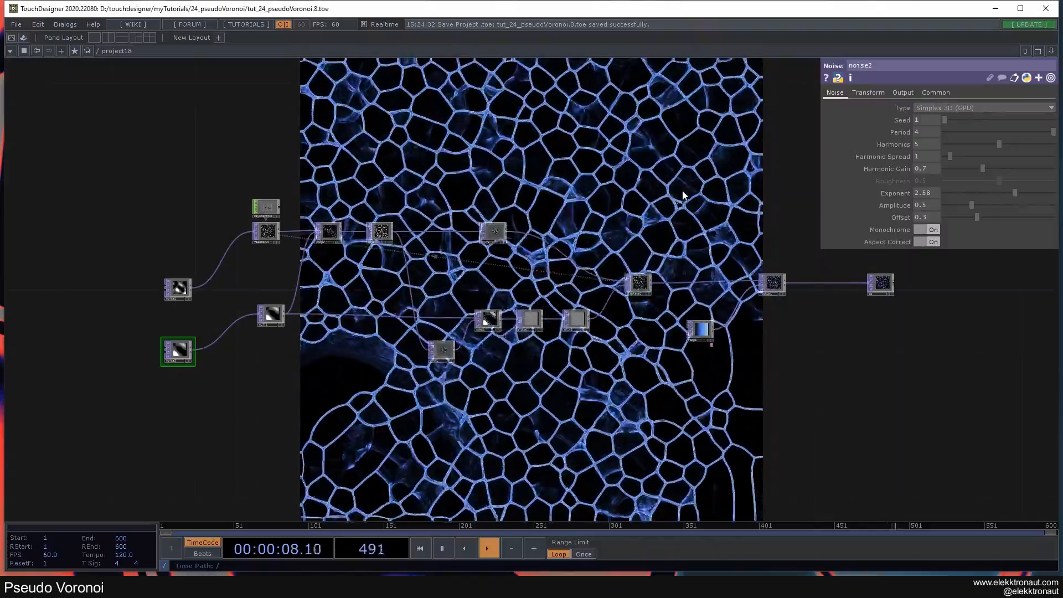
Preview the finished Voronoi pattern, delete every operator, and bring up the TOP create dialog.
left_click(420, 547)
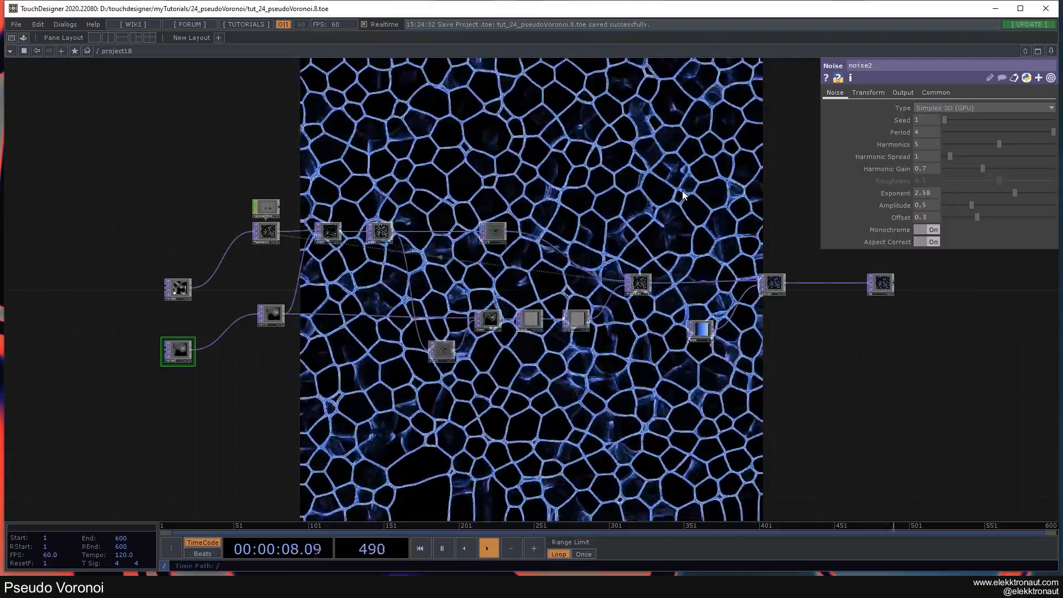
left_click(419, 549)
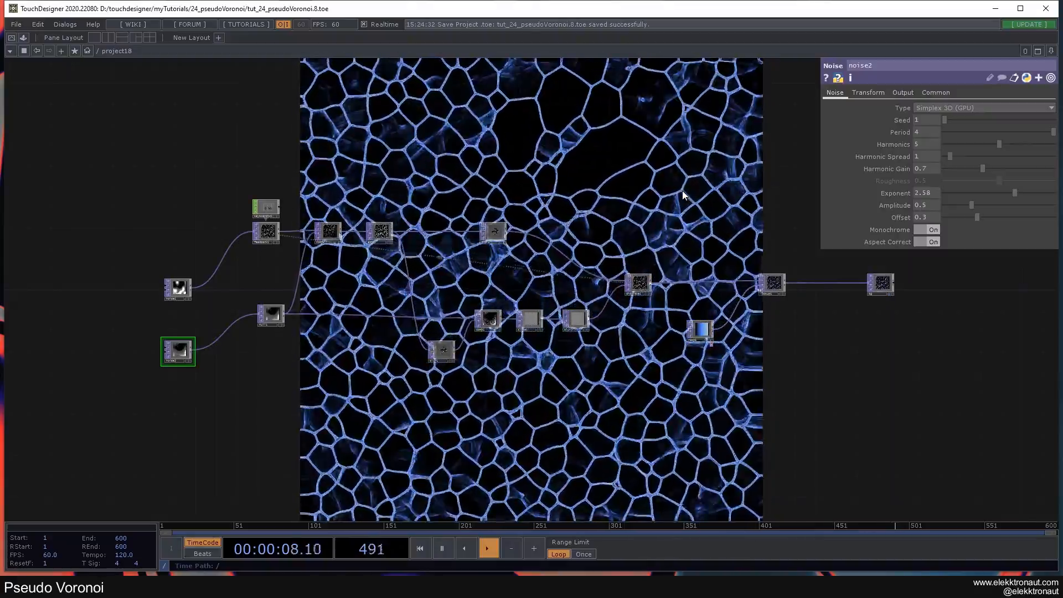
left_click(420, 548)
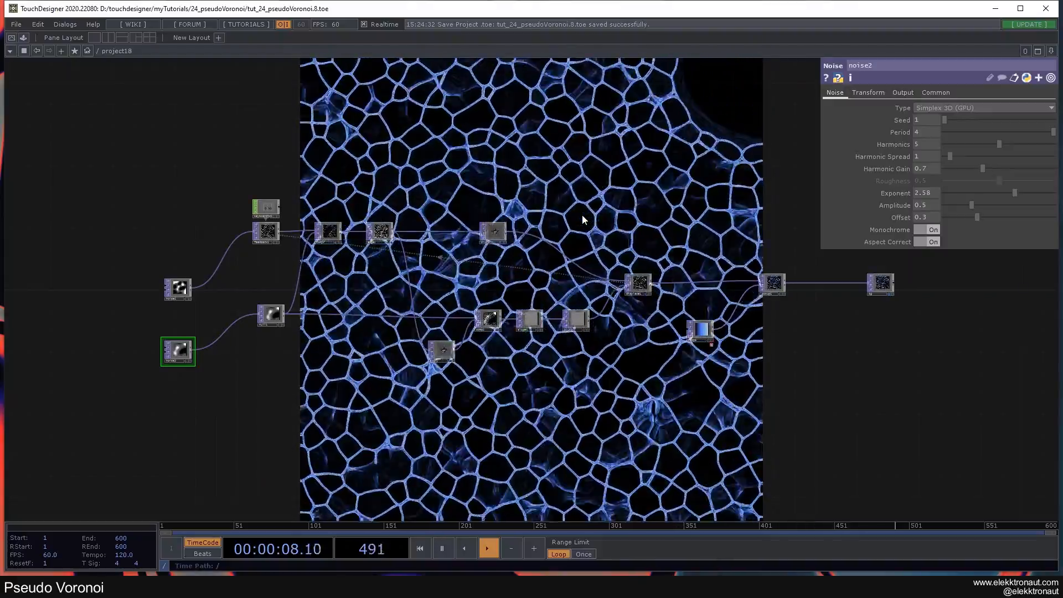
left_click(419, 547)
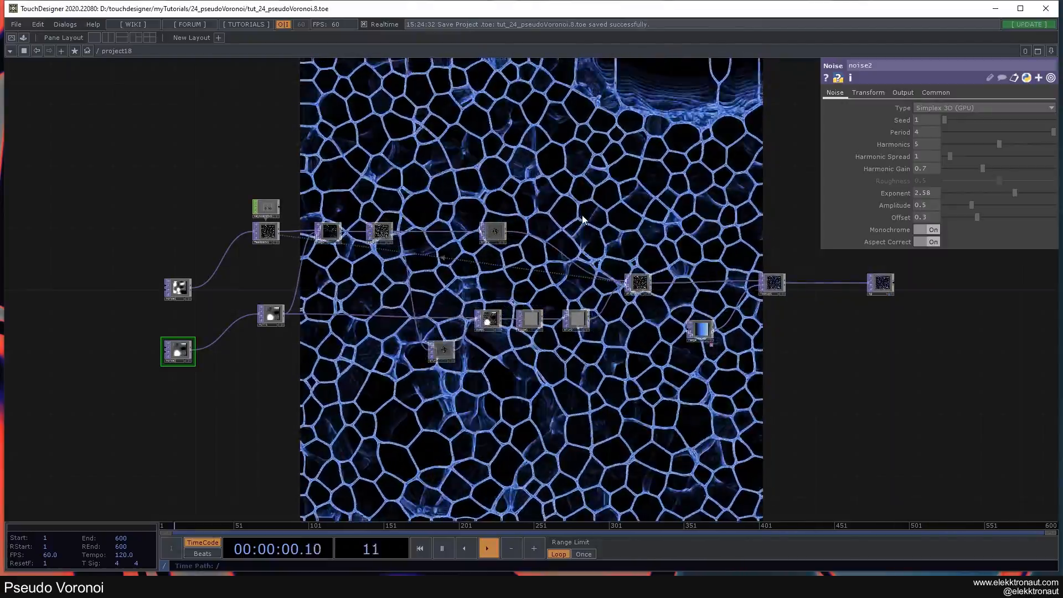
left_click(489, 548)
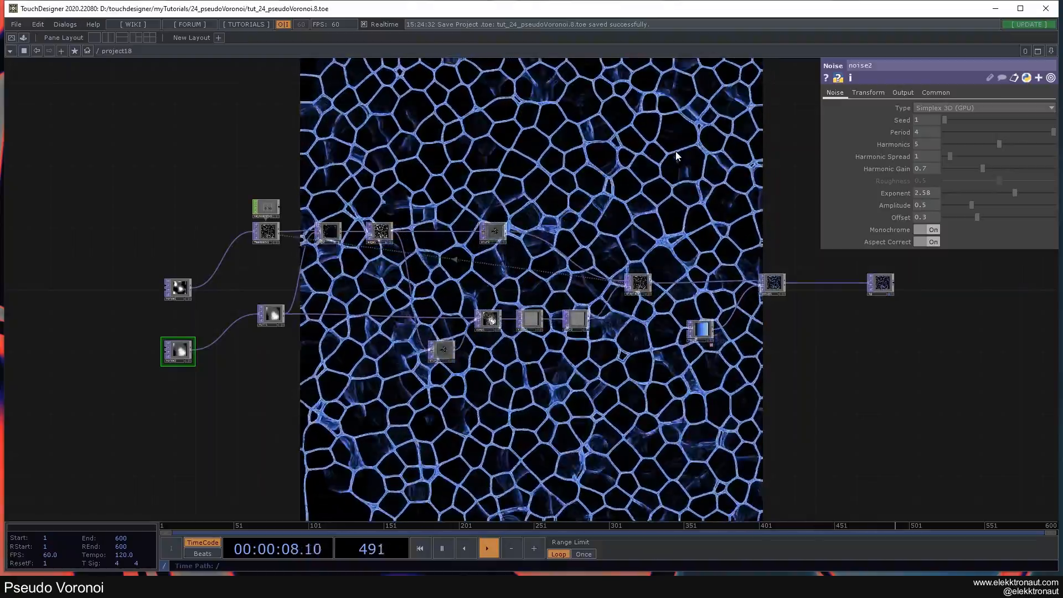
left_click(419, 547)
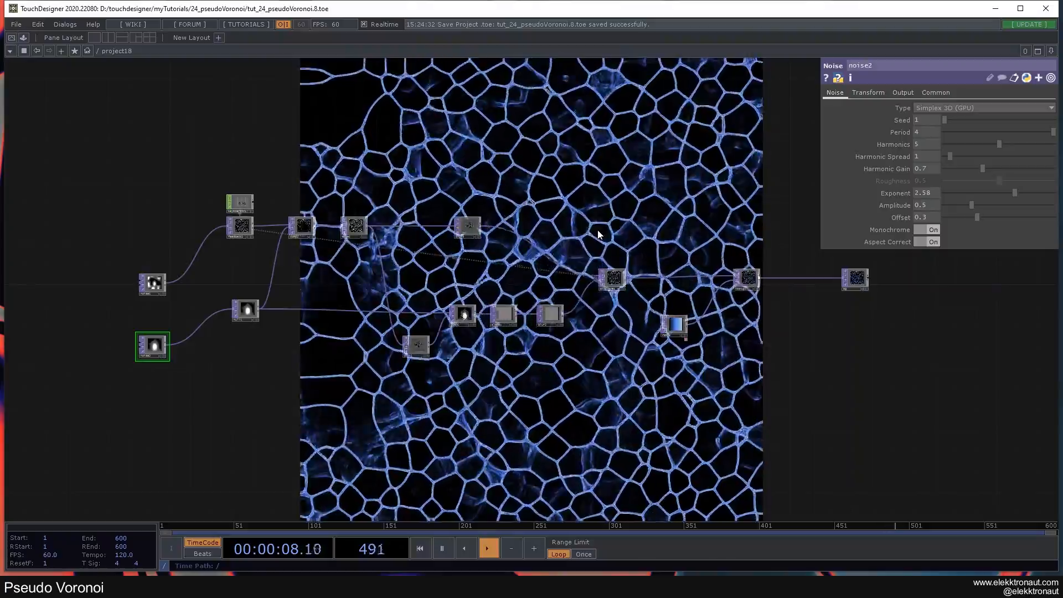
left_click(419, 548)
type("n")
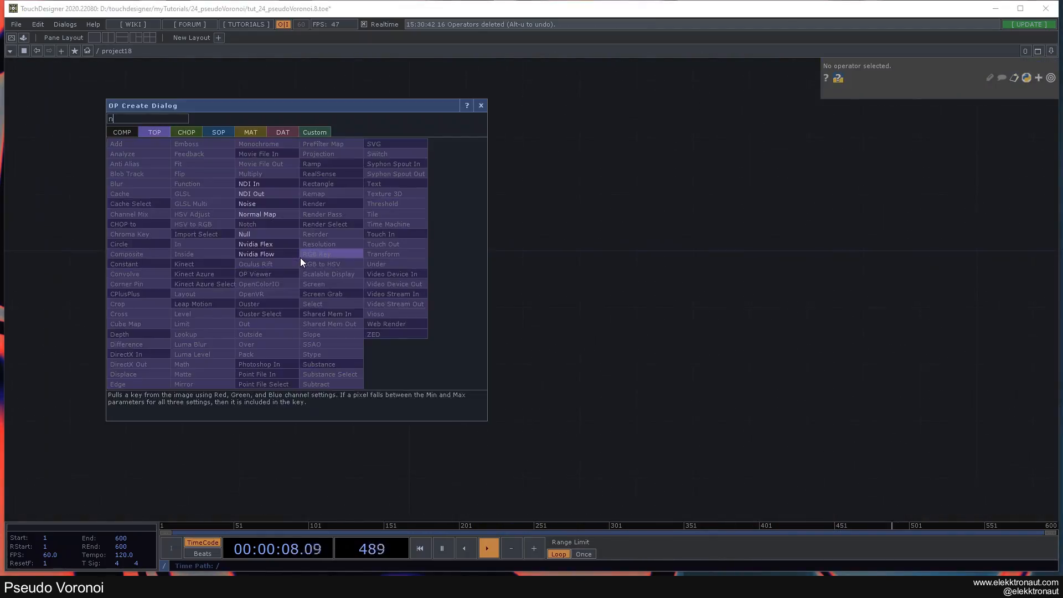
Place a Noise TOP in 16-bit float RGB, translate z by absTime.seconds, period 2.
left_click(247, 203)
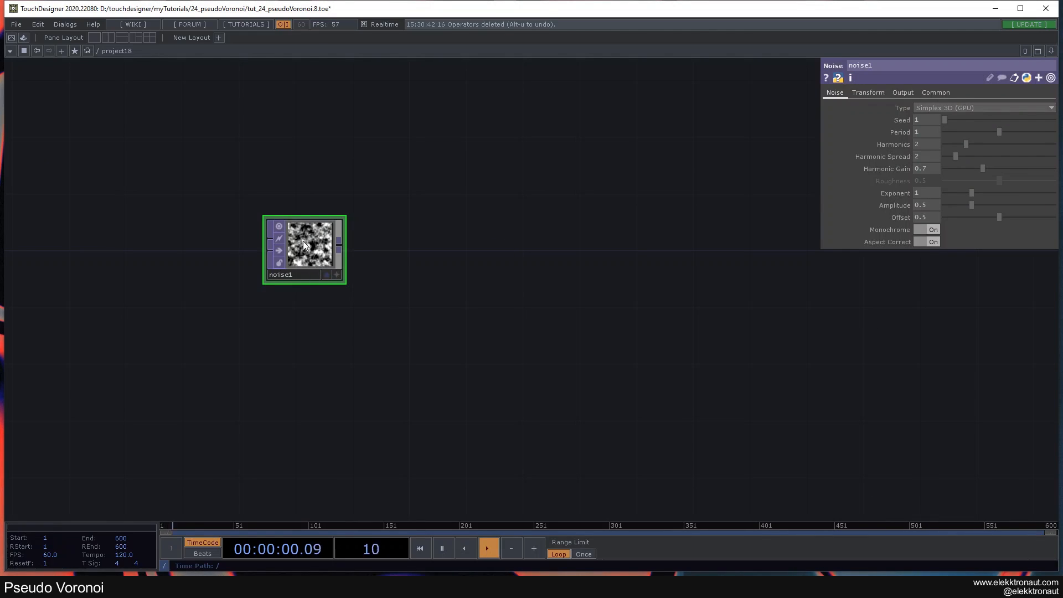
left_click(936, 93)
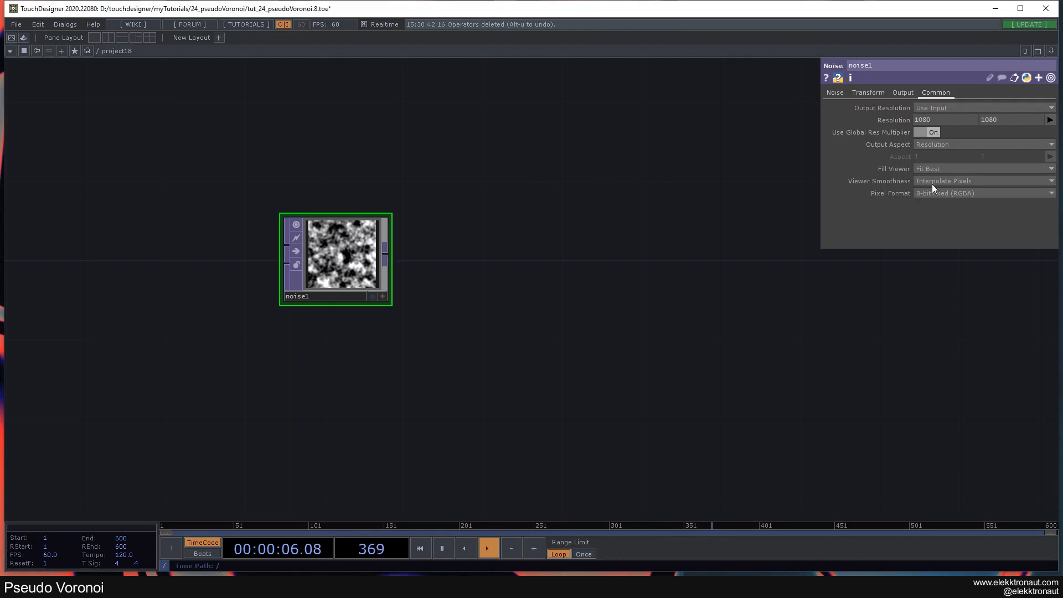
left_click(984, 193)
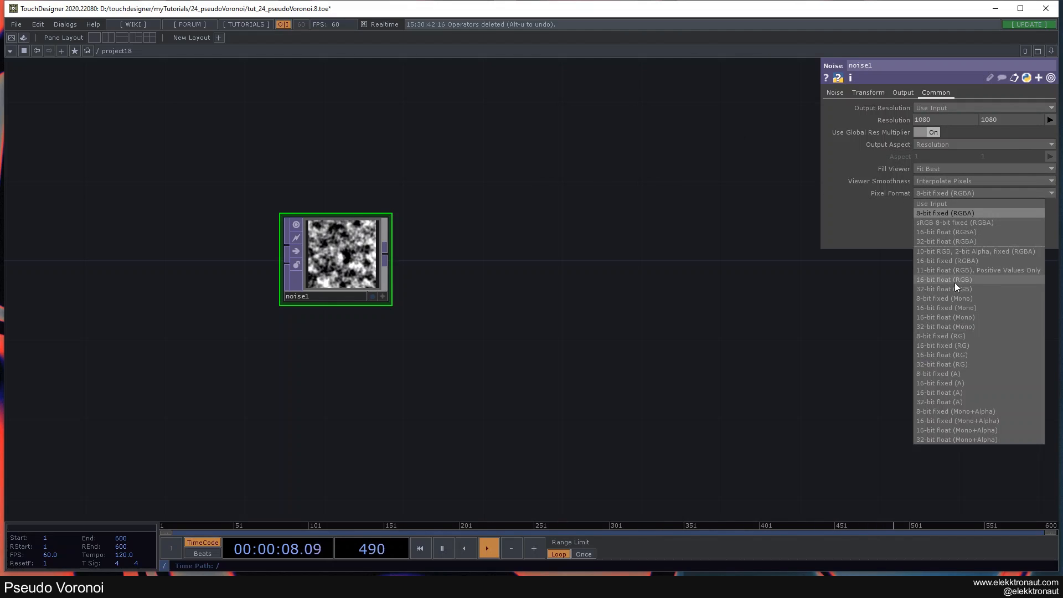
left_click(944, 279)
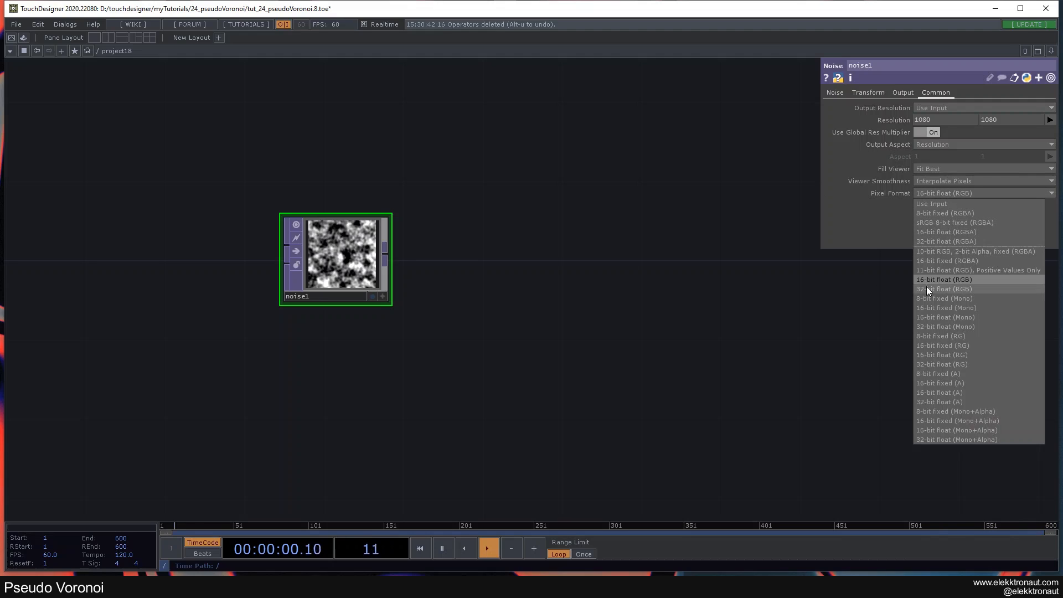
left_click(944, 279)
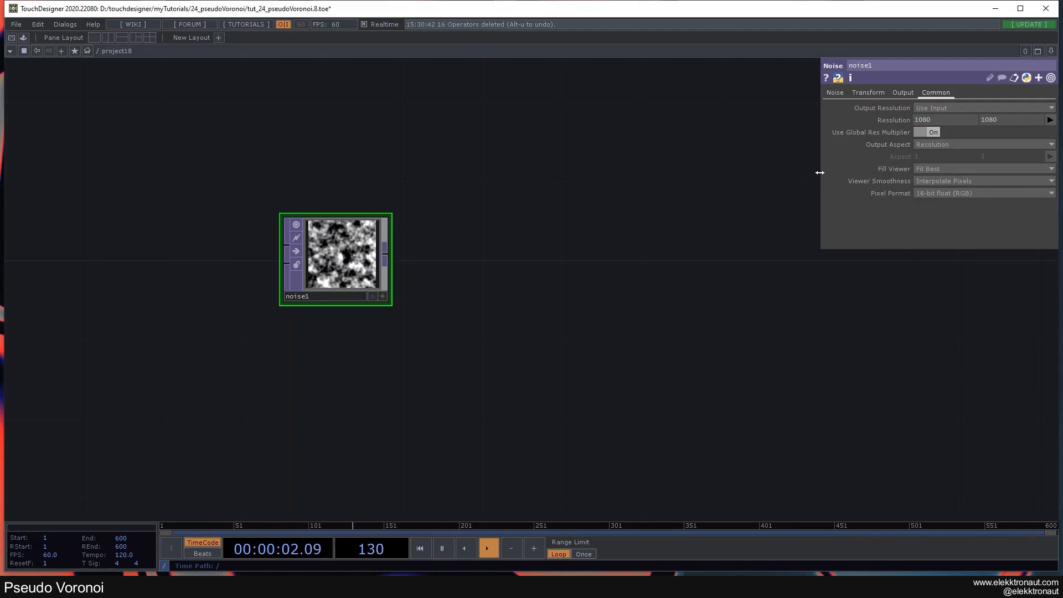
left_click(868, 93)
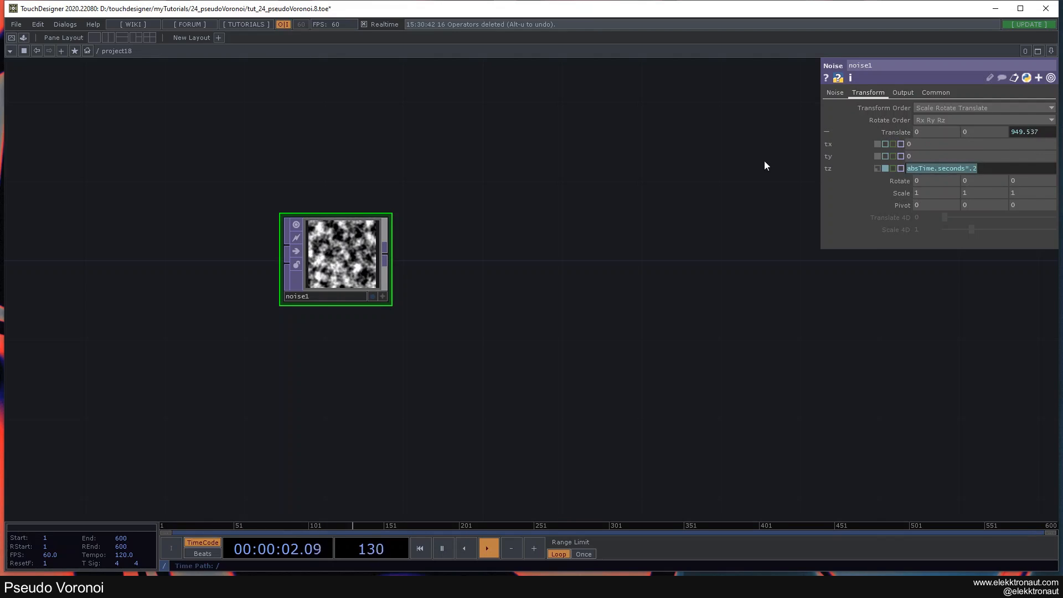
left_click(835, 92)
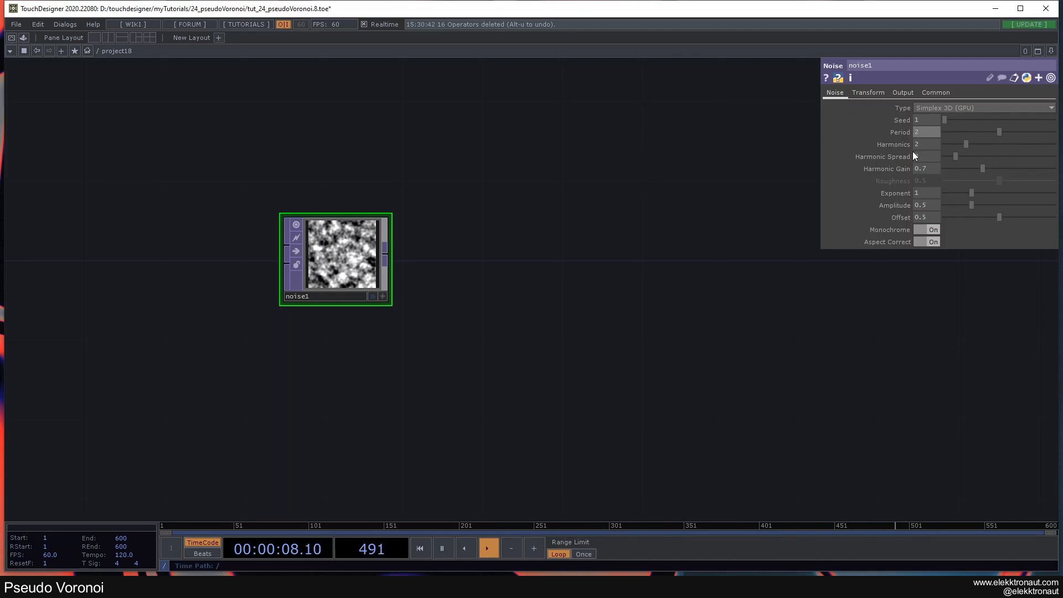
left_click_drag(968, 145, 998, 144)
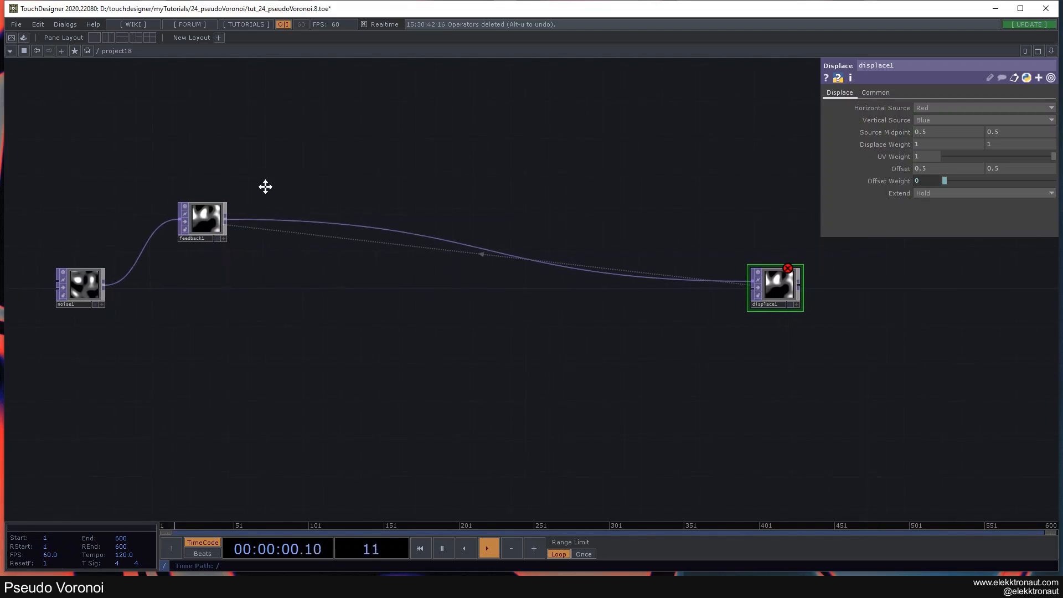
Add a Keyboard In CHOP and export its k1 channel to the feedback's Reset.
double_click(265, 186)
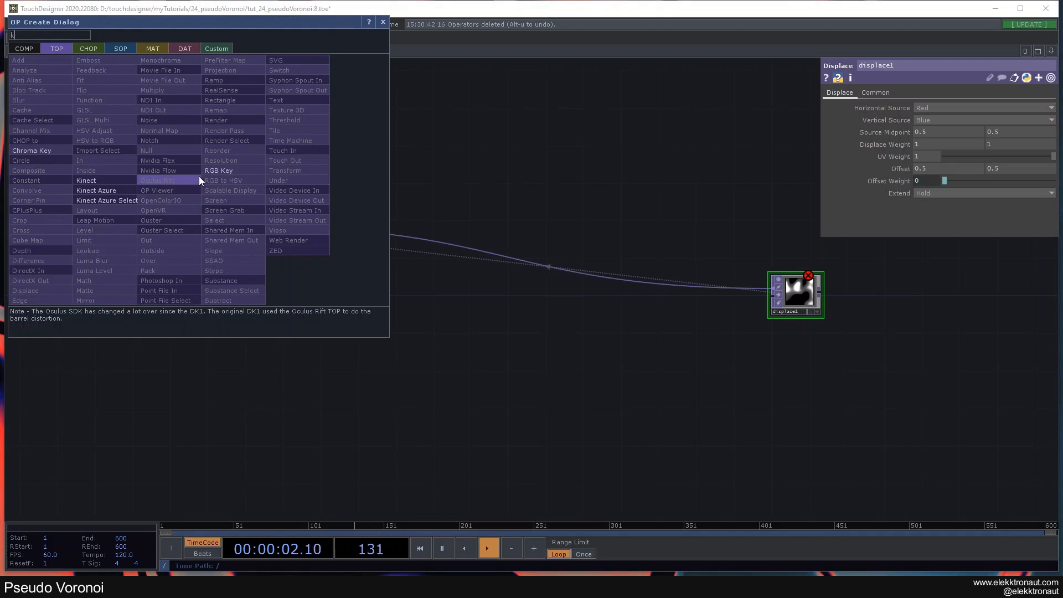
type("ey")
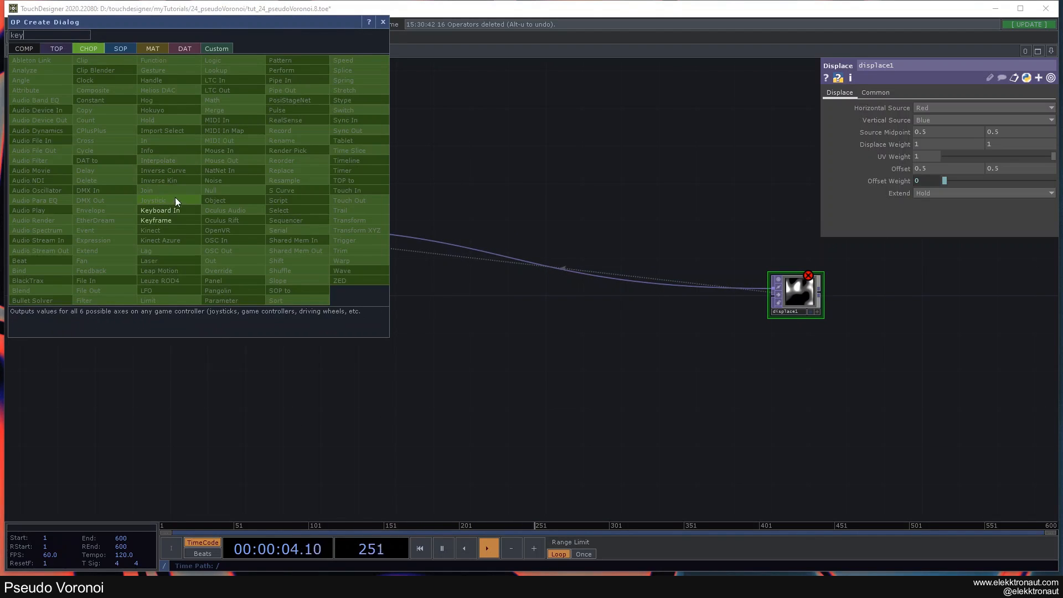
left_click(160, 210)
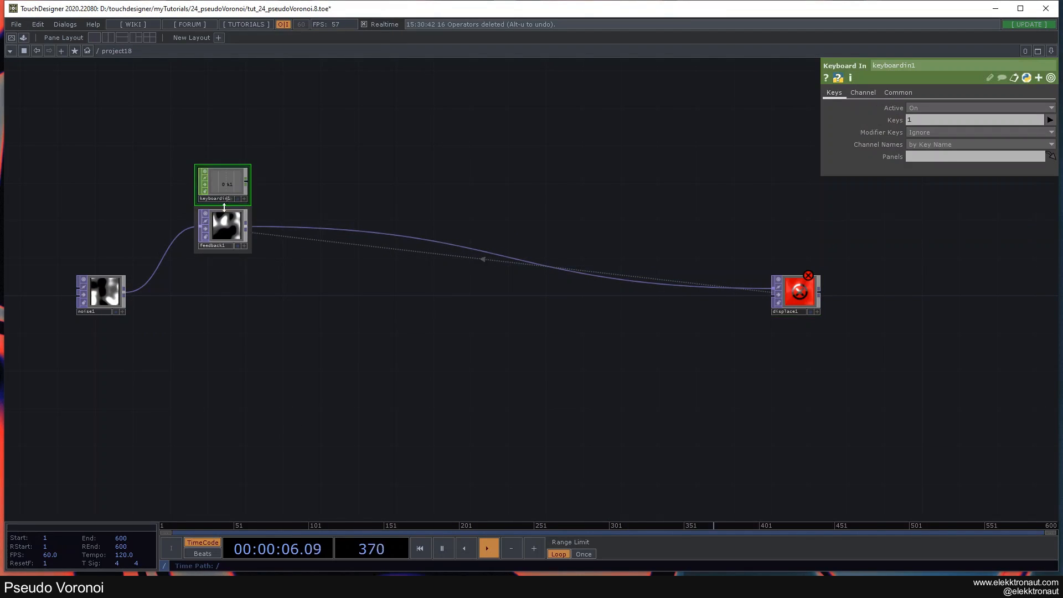
left_click(222, 229)
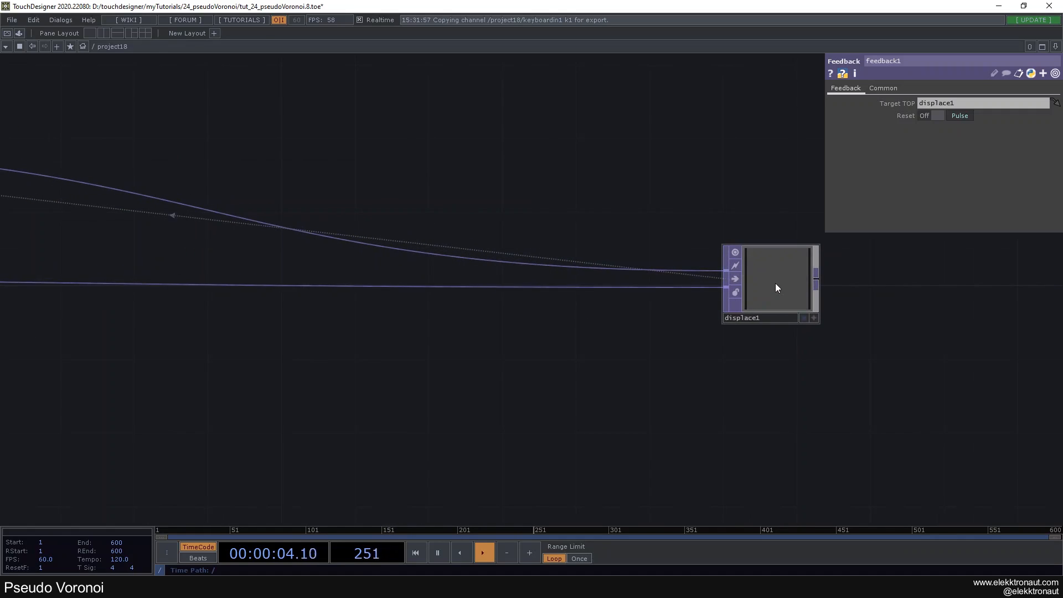
left_click(770, 278)
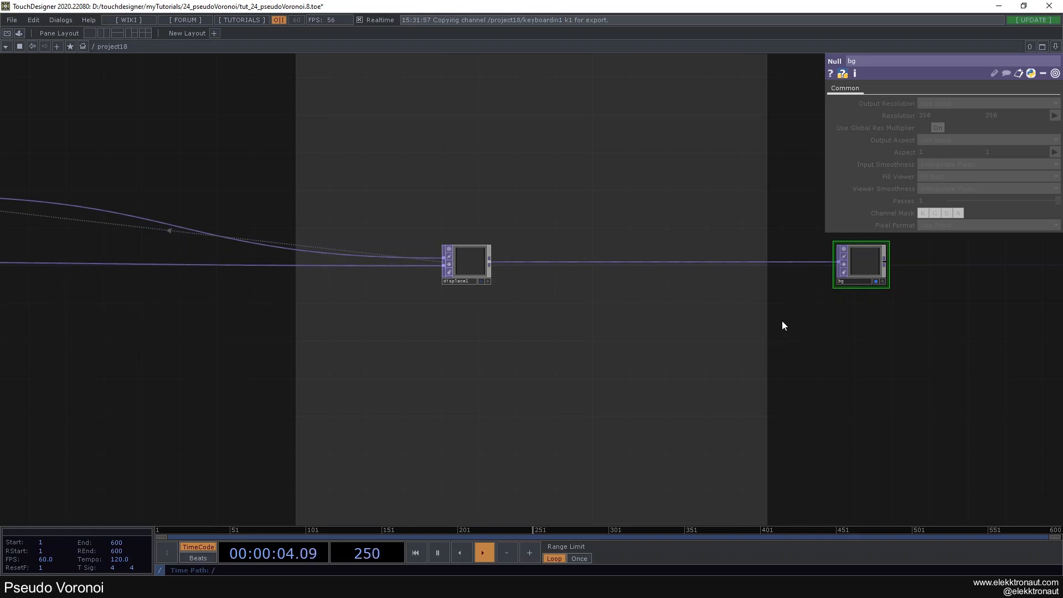
Set displace1 weight to 0.1, pausing and resuming playback to inspect the smear.
left_click(466, 263)
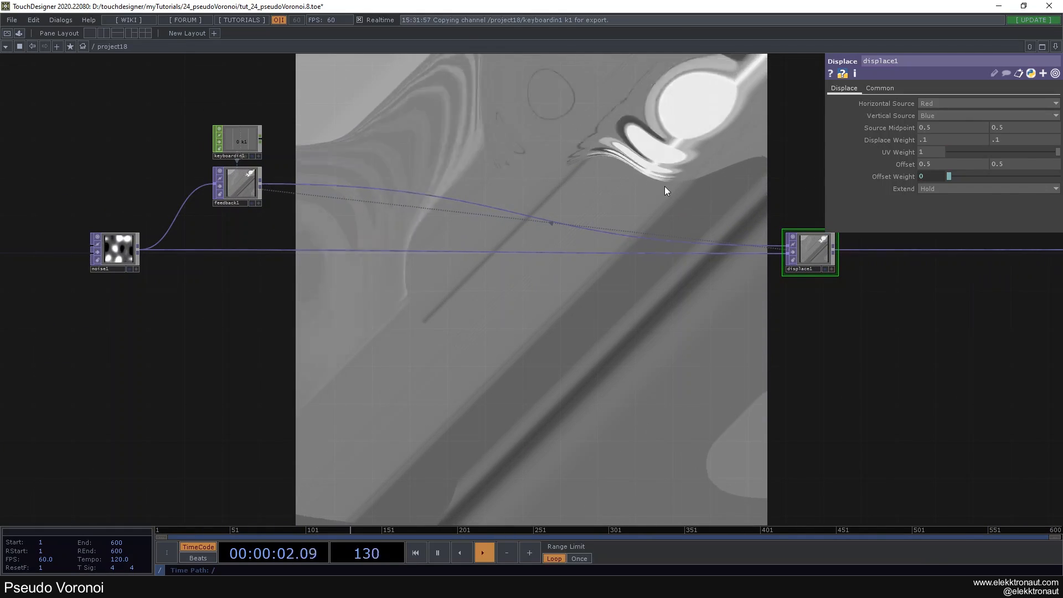
left_click(483, 553)
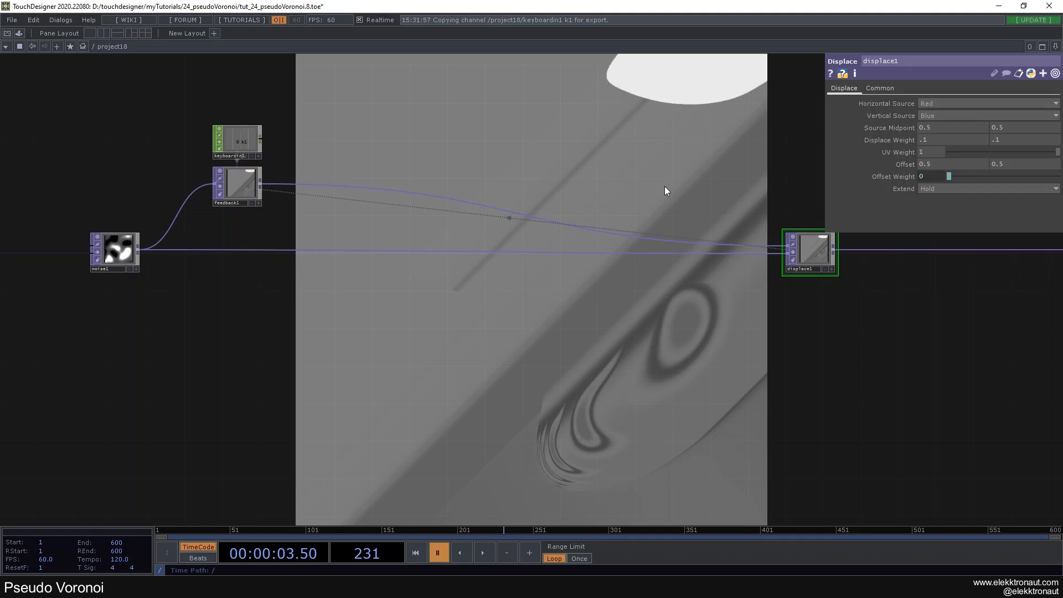
left_click(437, 553)
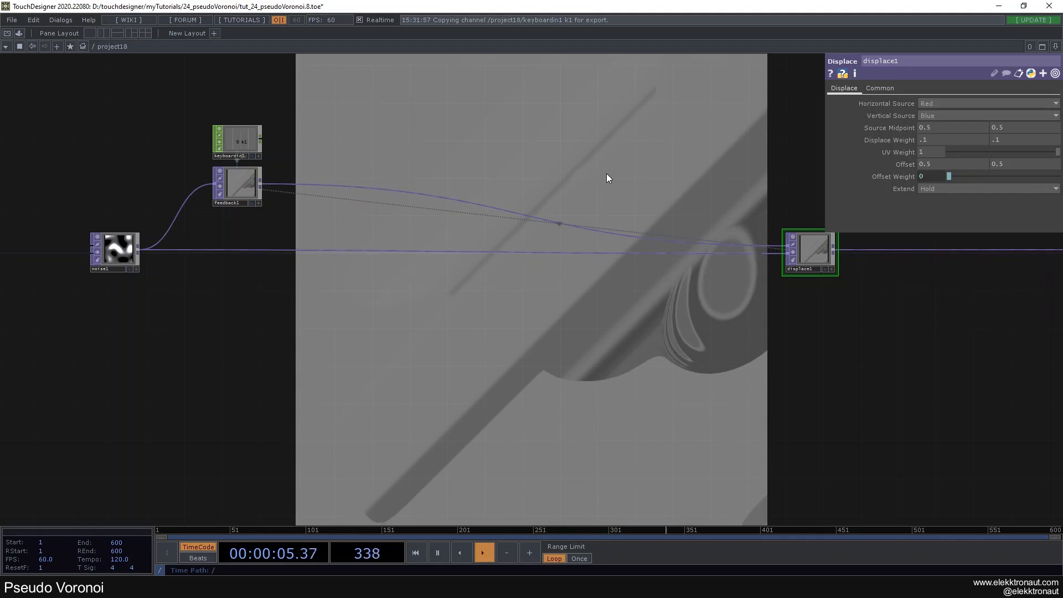
mouse_move(301, 188)
type("slo")
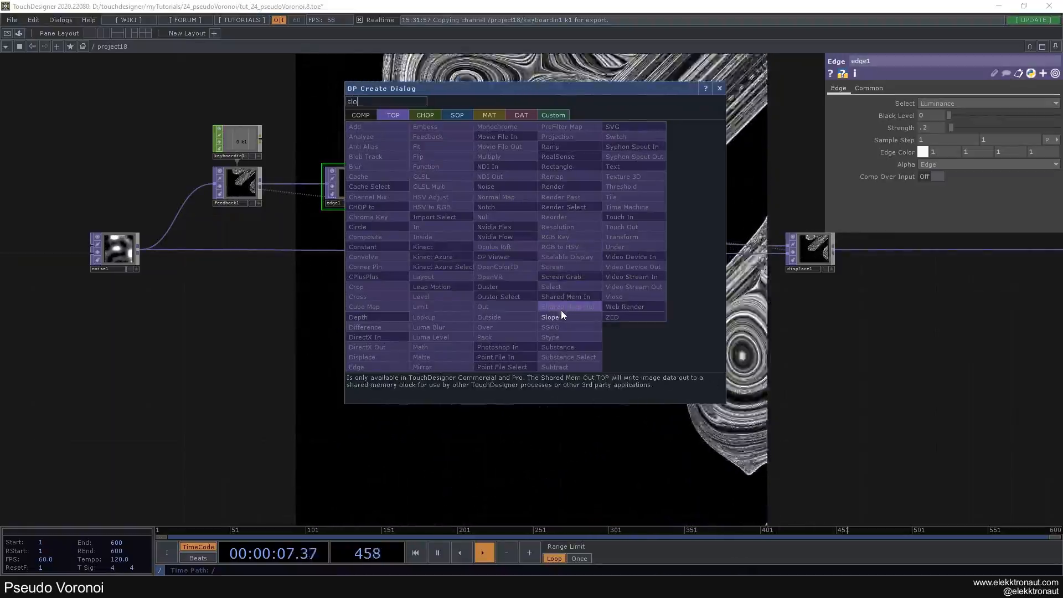
Place a Slope TOP into the chain after the edge stage.
left_click(551, 317)
type("nu")
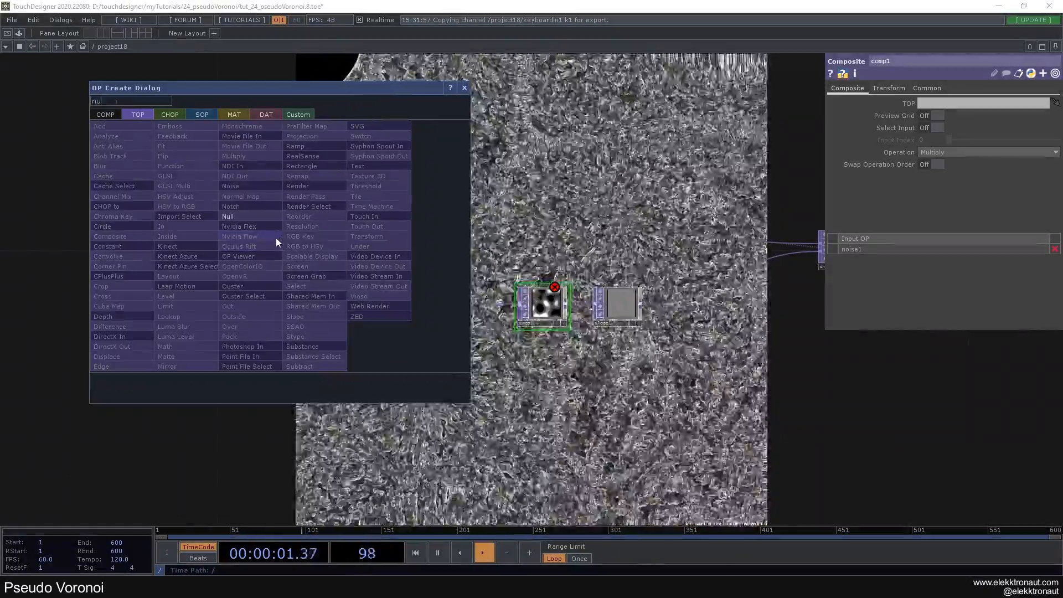
Place null1 after the noise, wire it into comp1, and choose comp1's blend operation.
left_click(227, 216)
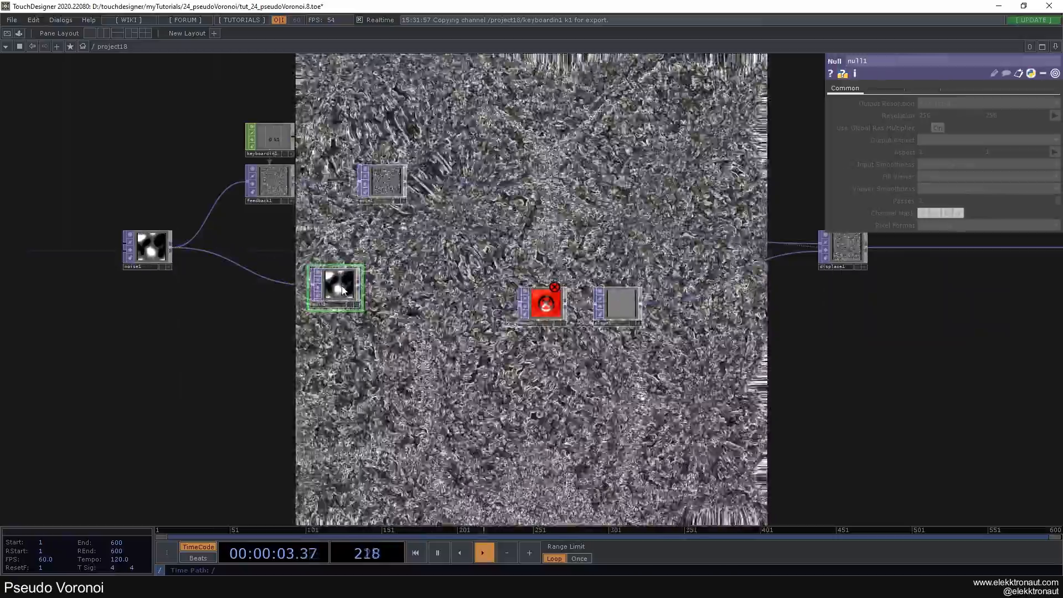
left_click(146, 249)
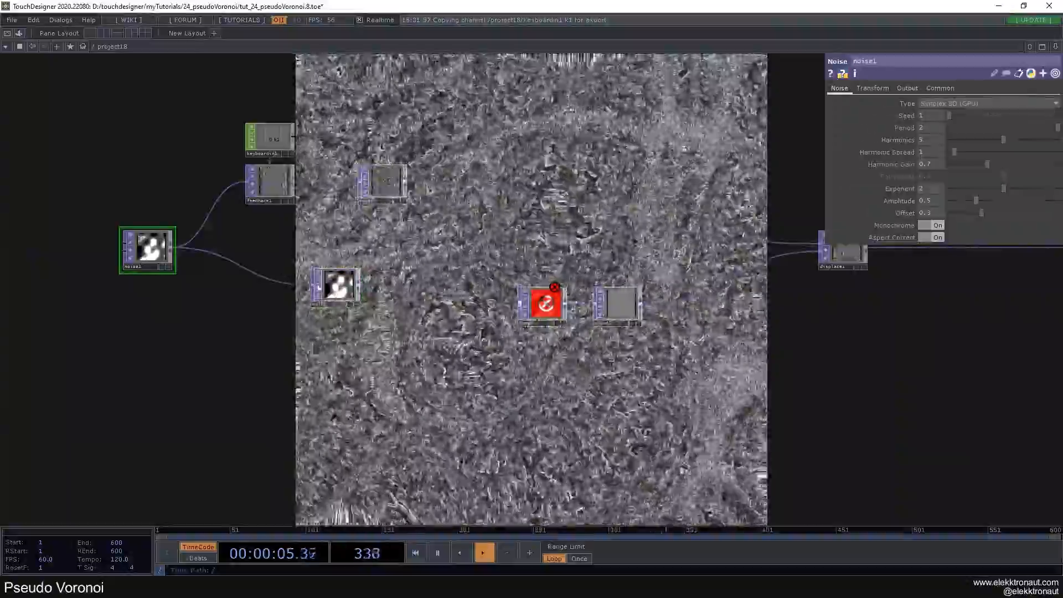
left_click(319, 295)
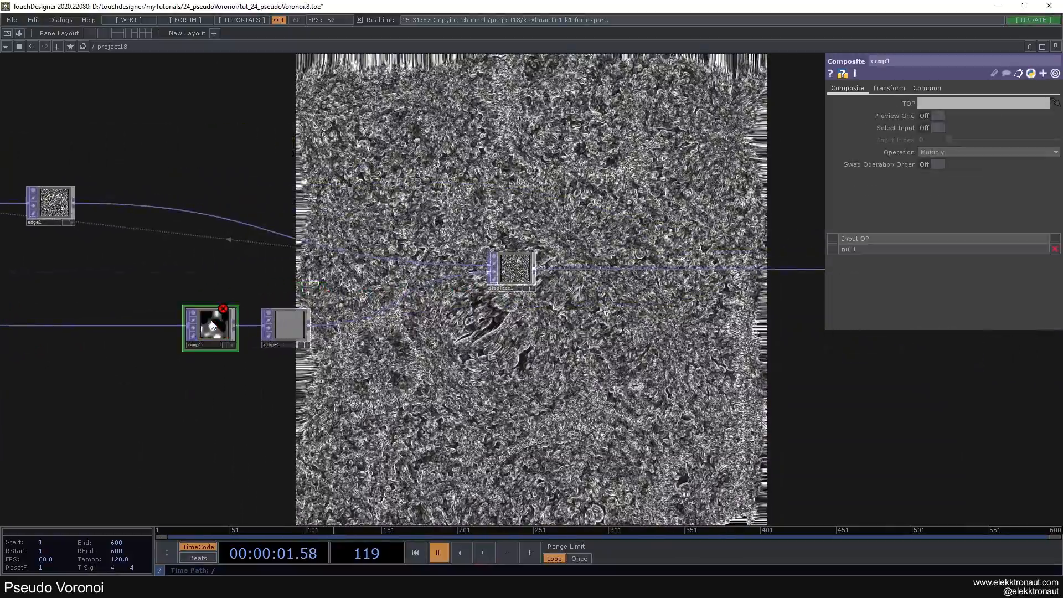
left_click(987, 152)
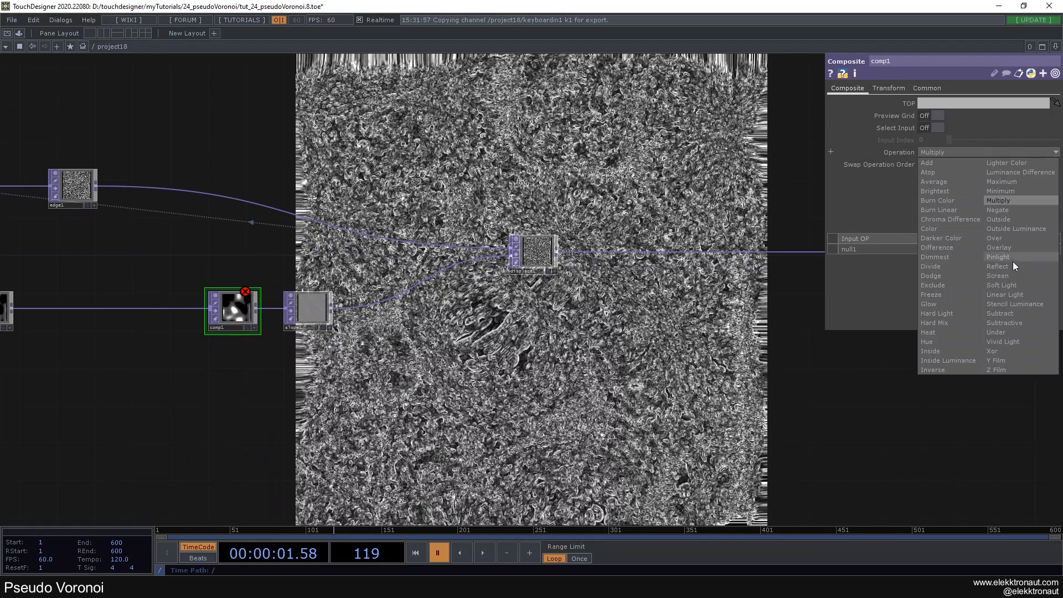
left_click(999, 314)
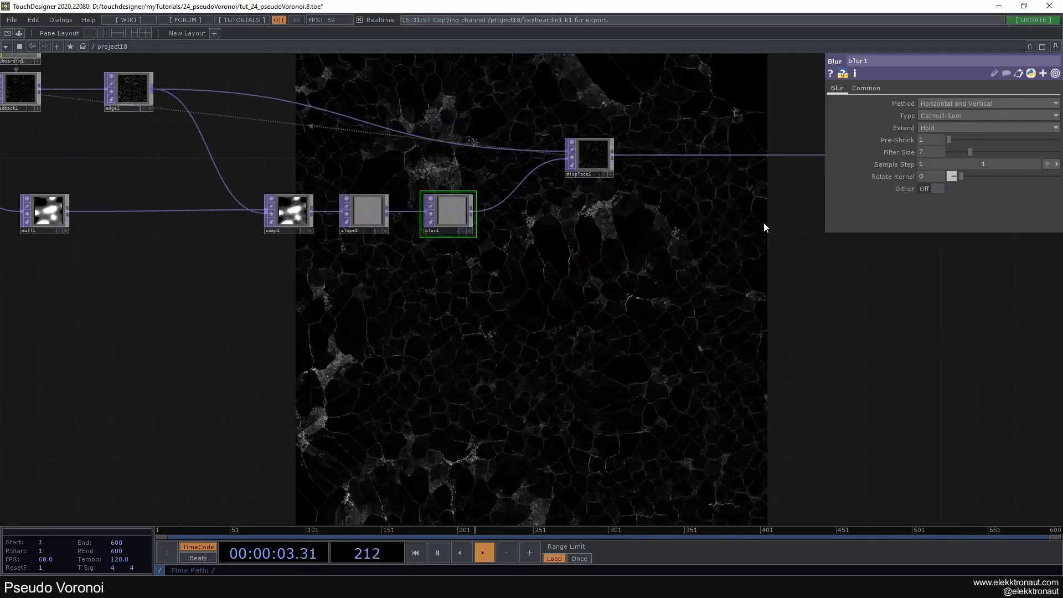
Adjust blur1's filter size between slope1 and displace1 to reveal faint cell outlines.
left_click_drag(969, 152, 997, 151)
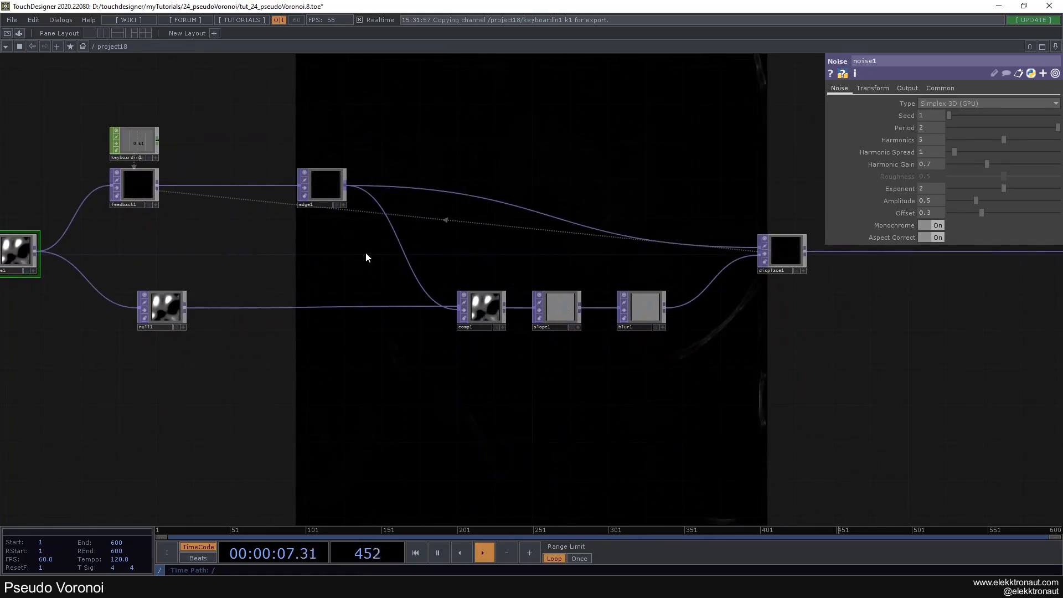
Place blur2 between edge1 and comp1 and enlarge its filter size.
type("b")
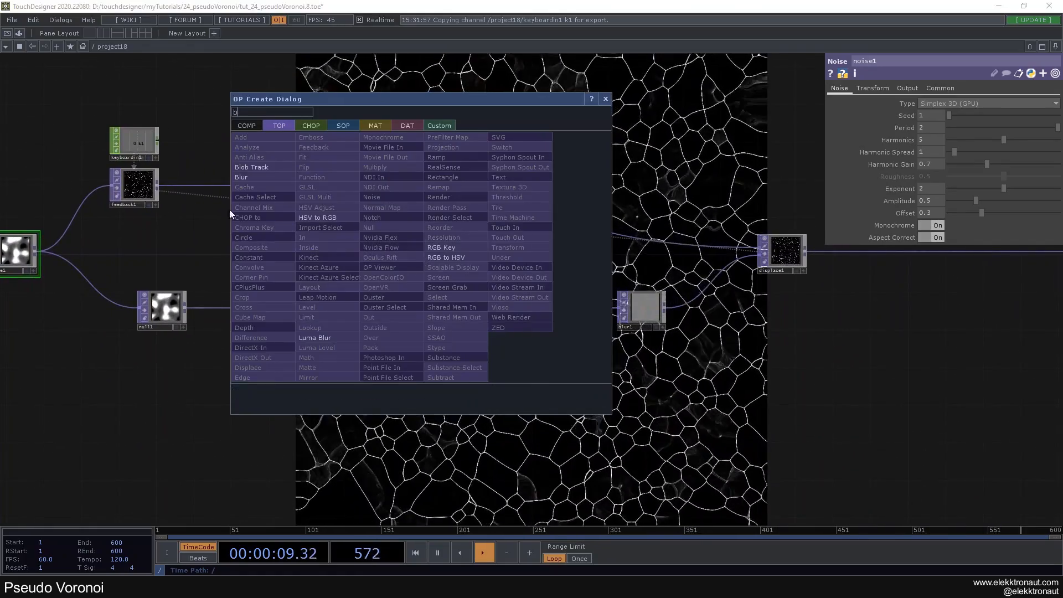
left_click(241, 177)
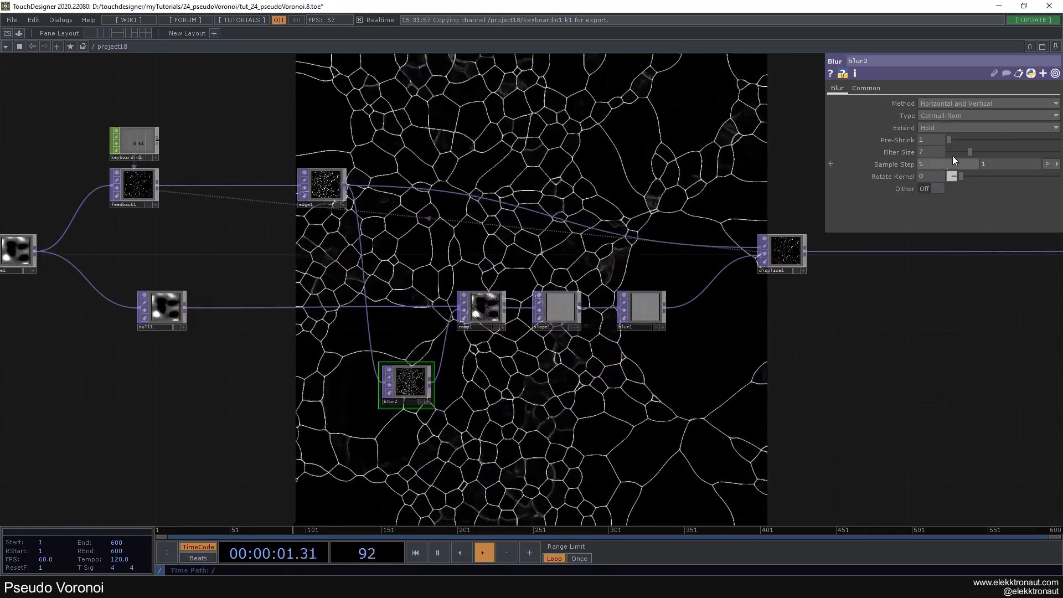
left_click_drag(970, 152, 1003, 151)
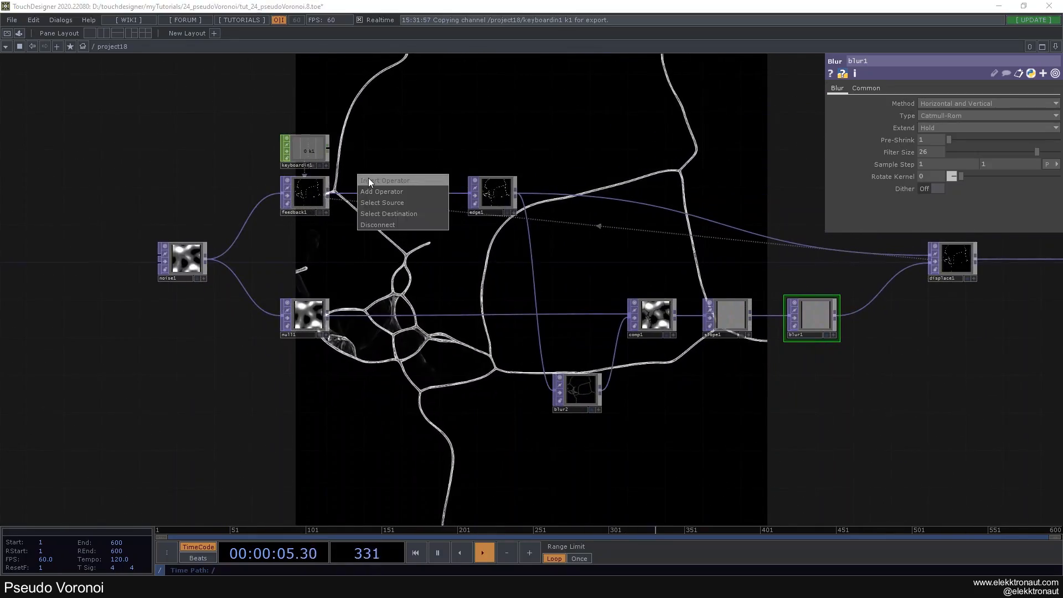
Insert a Subtractive Composite TOP between feedback1 and edge1, taking null1 as input.
left_click(382, 191)
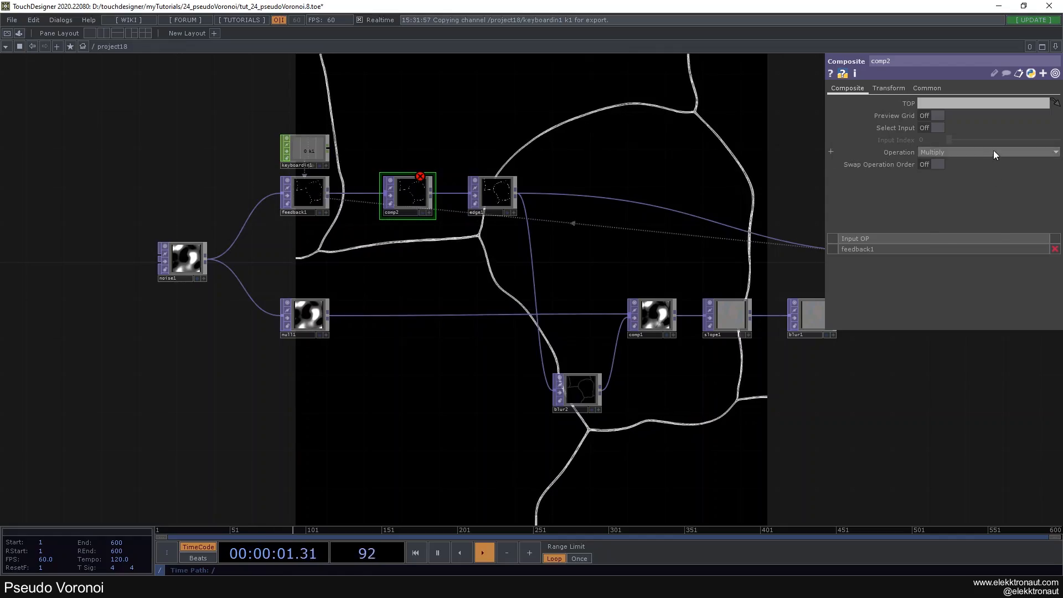
left_click(984, 152)
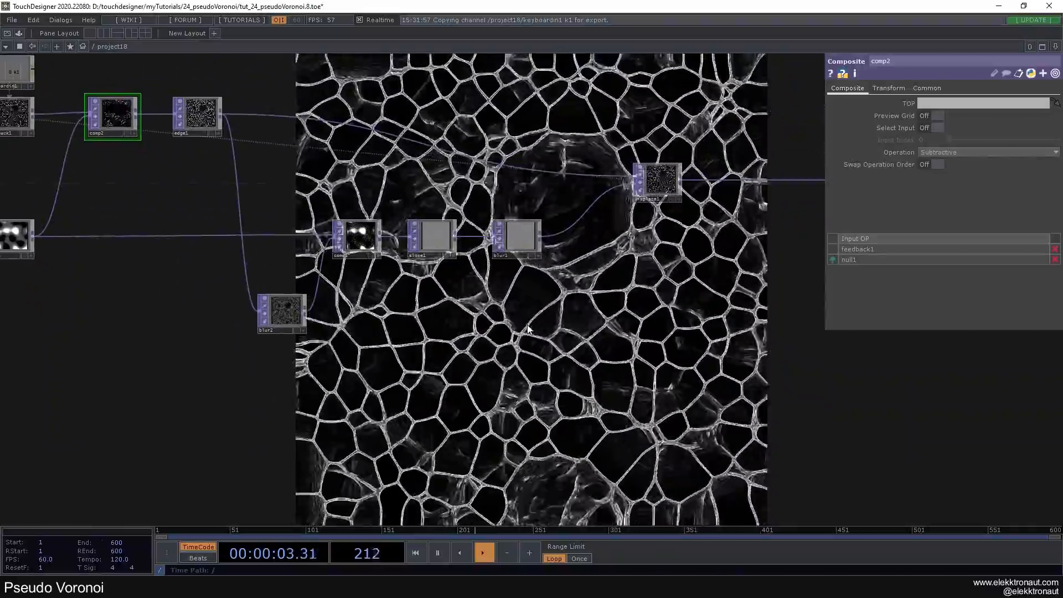
left_click(430, 237)
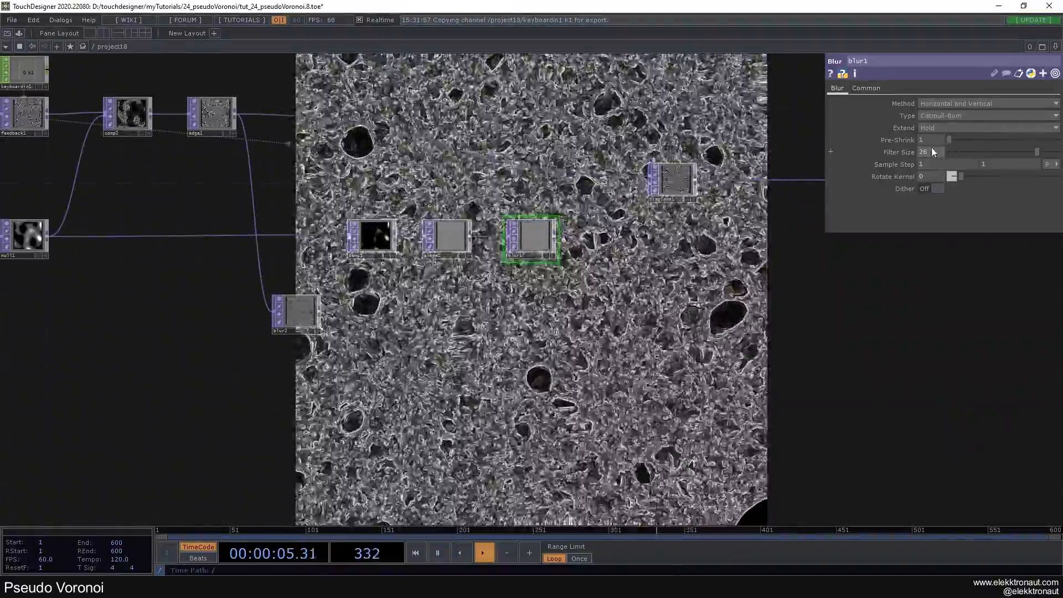
Enlarge blur1's filter size and set edge1 strength to 0.2.
left_click_drag(937, 152, 959, 151)
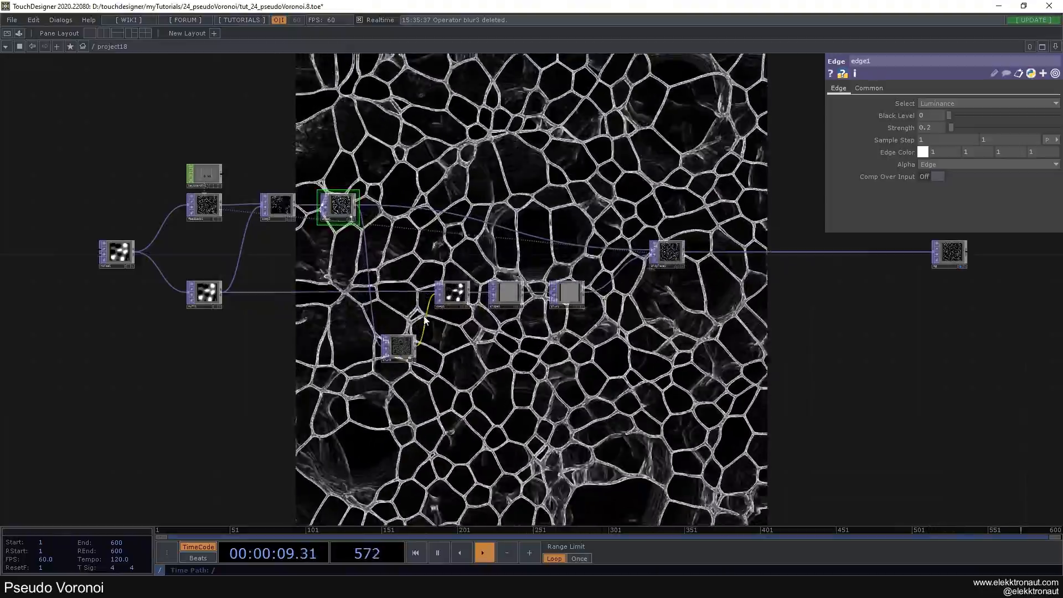
left_click(667, 254)
type("ra")
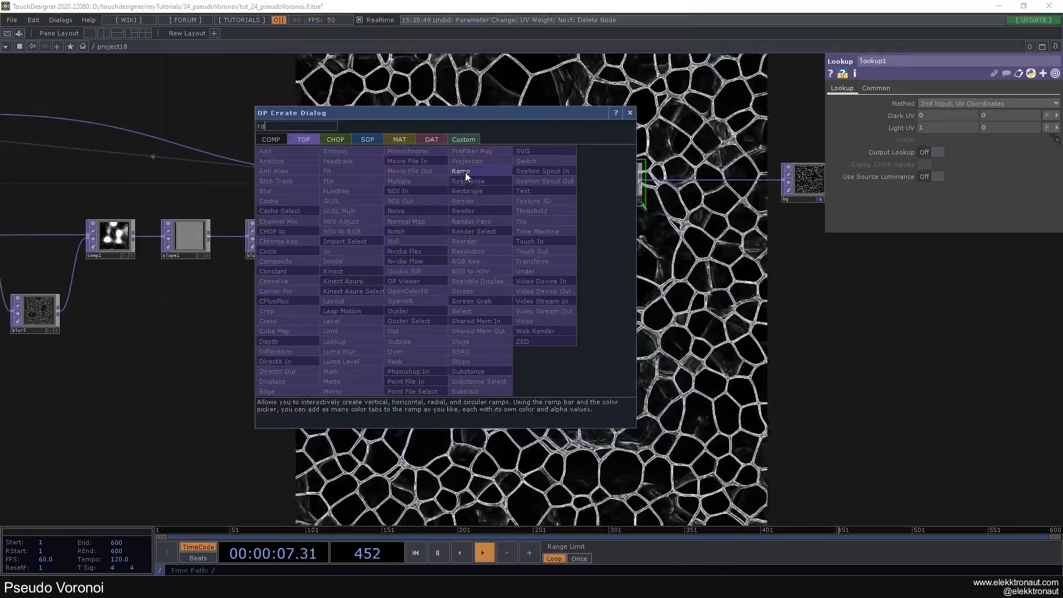
Add a Lookup TOP fed by a new Ramp keyed at hue 223, saturation 0.638, value 0.911.
left_click(461, 171)
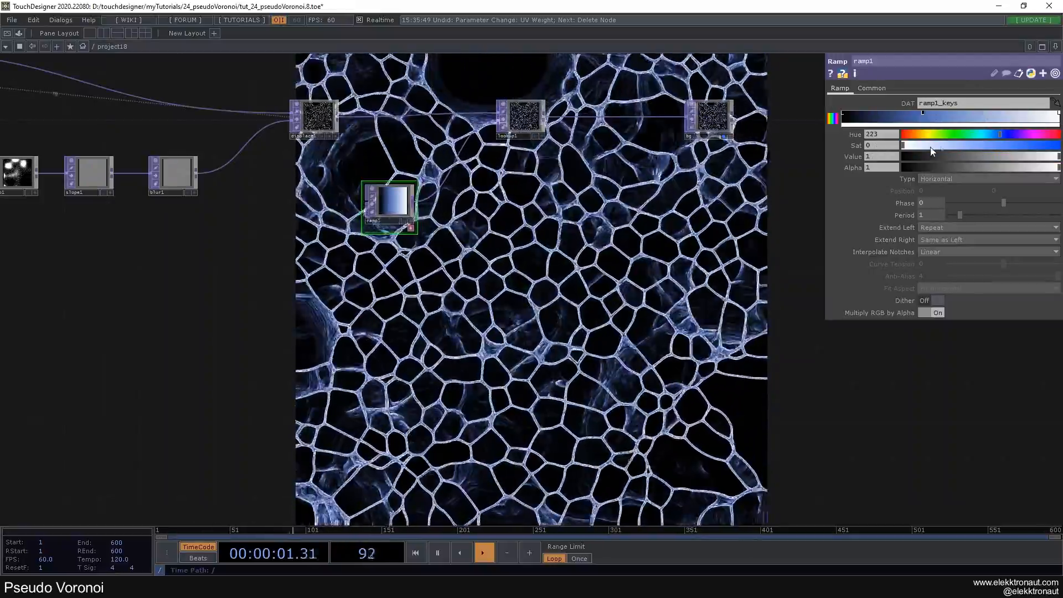
left_click_drag(902, 146, 946, 145)
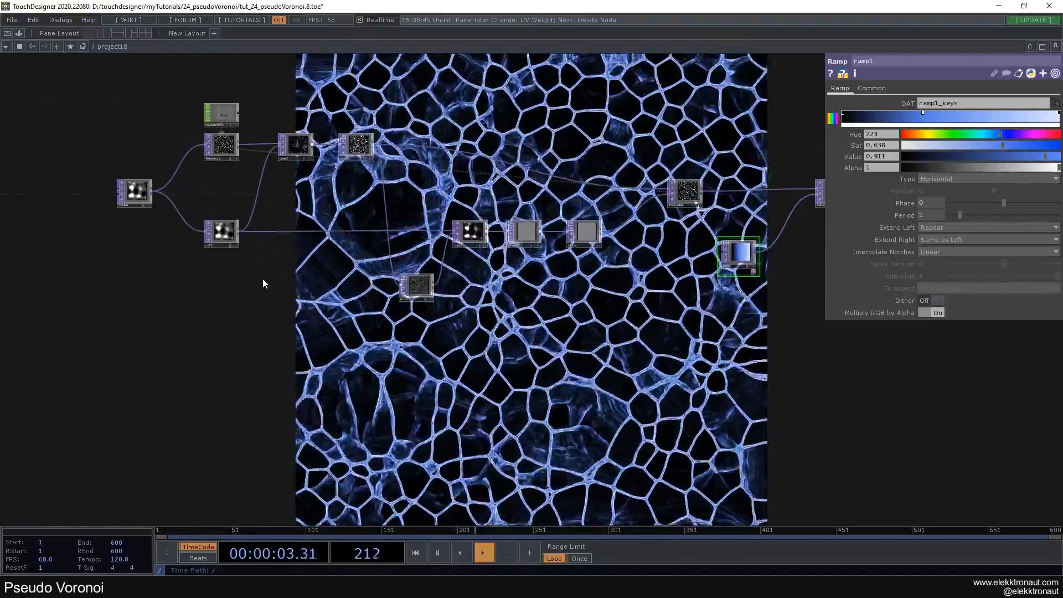
left_click(263, 202)
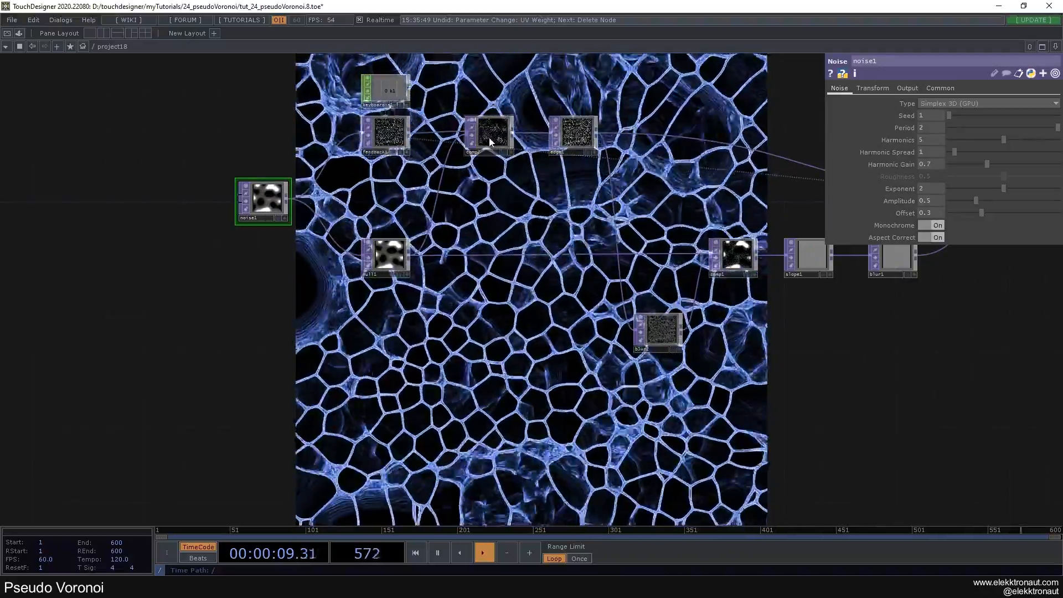
Paste noise1 as noise2 into null1, with period 4, exponent 3.9 and amplitude 0.54.
left_click(489, 134)
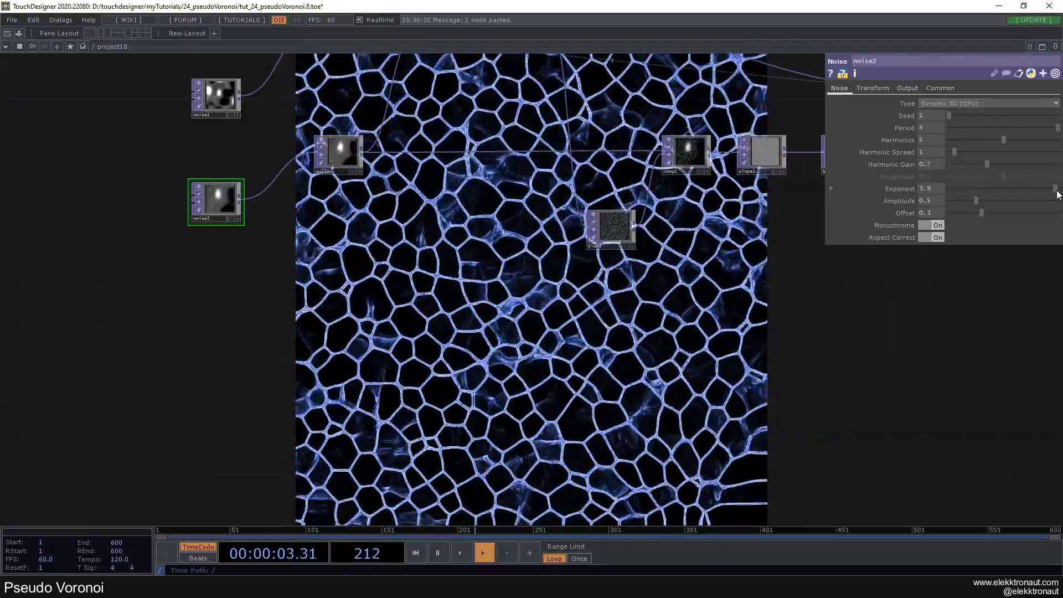
left_click_drag(977, 200, 1006, 200)
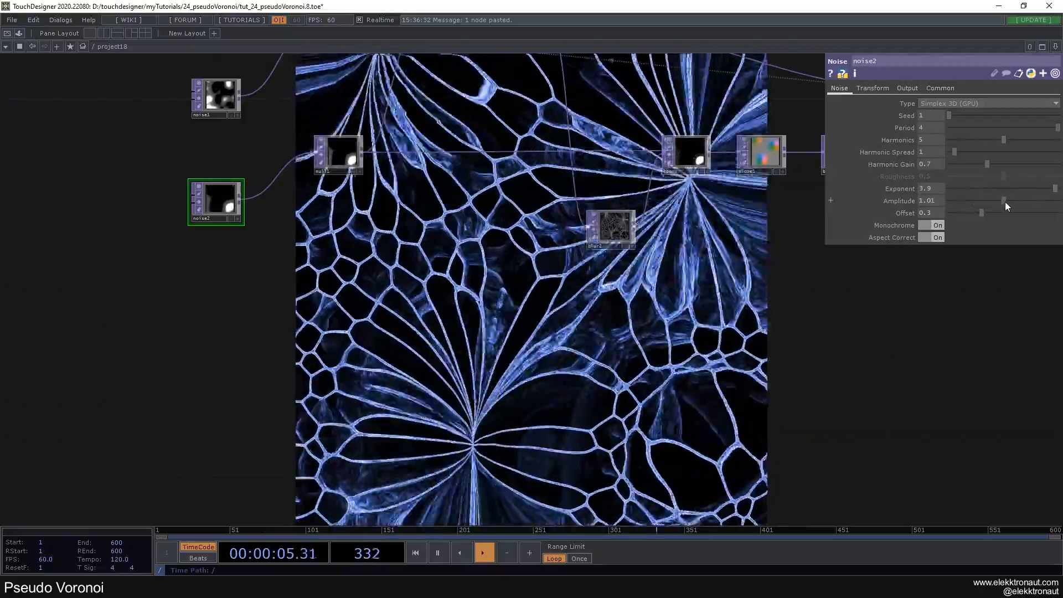
left_click_drag(1007, 206, 986, 206)
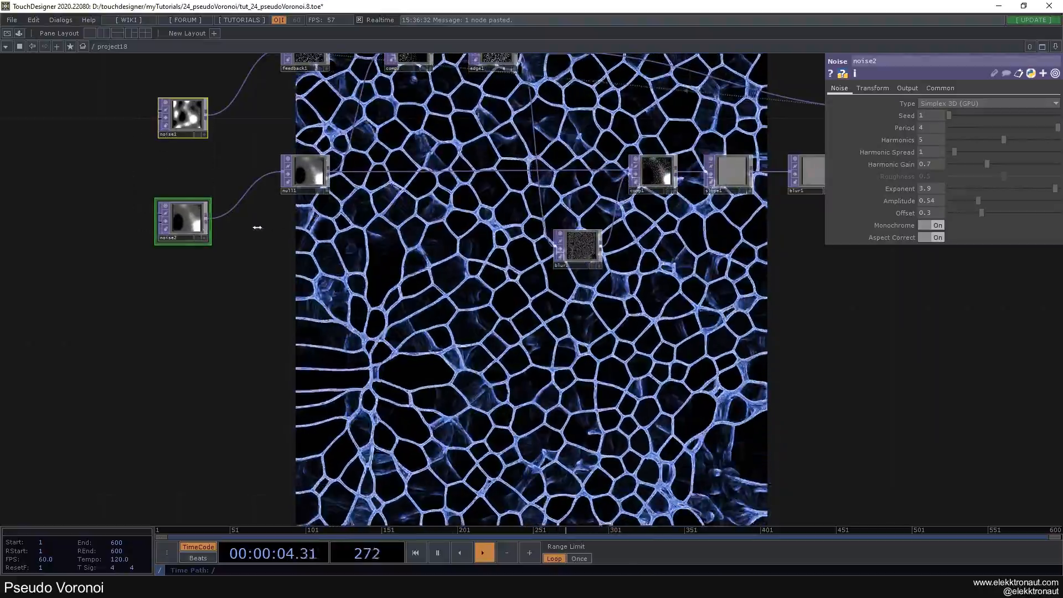
left_click(941, 88)
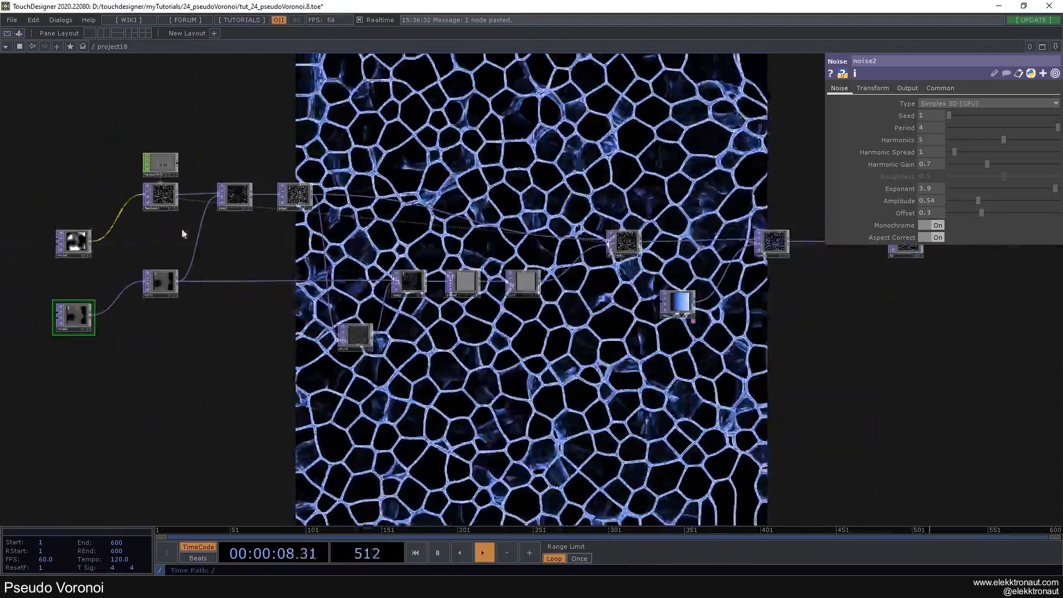
left_click(415, 553)
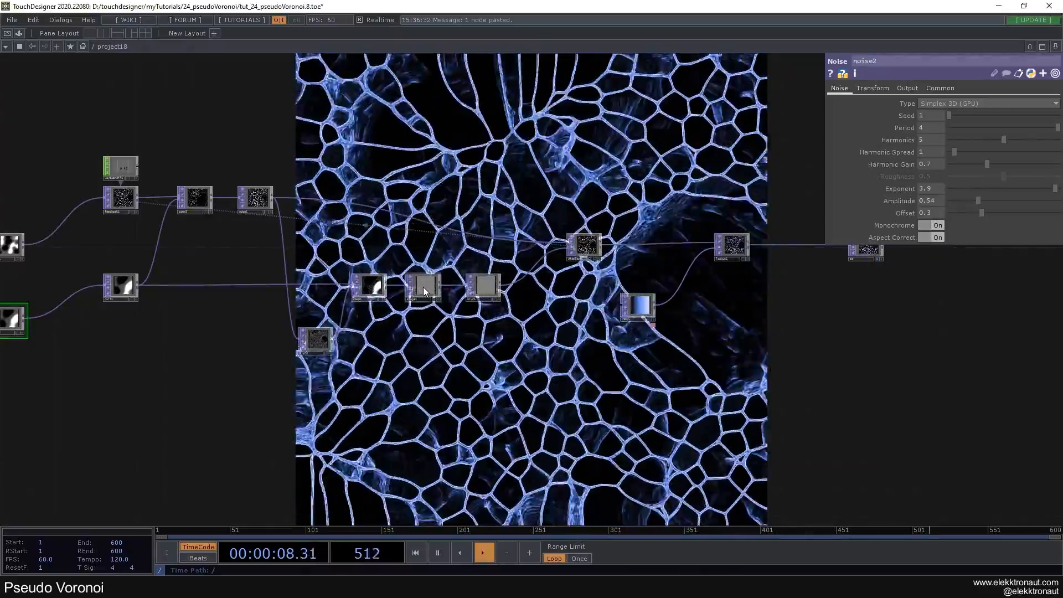
left_click(195, 200)
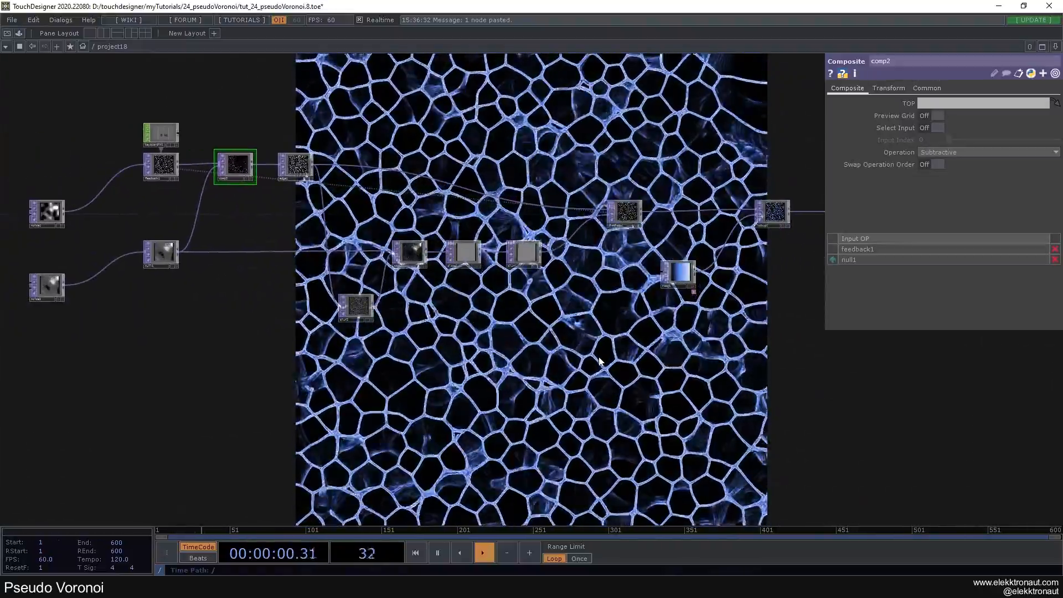
left_click(484, 552)
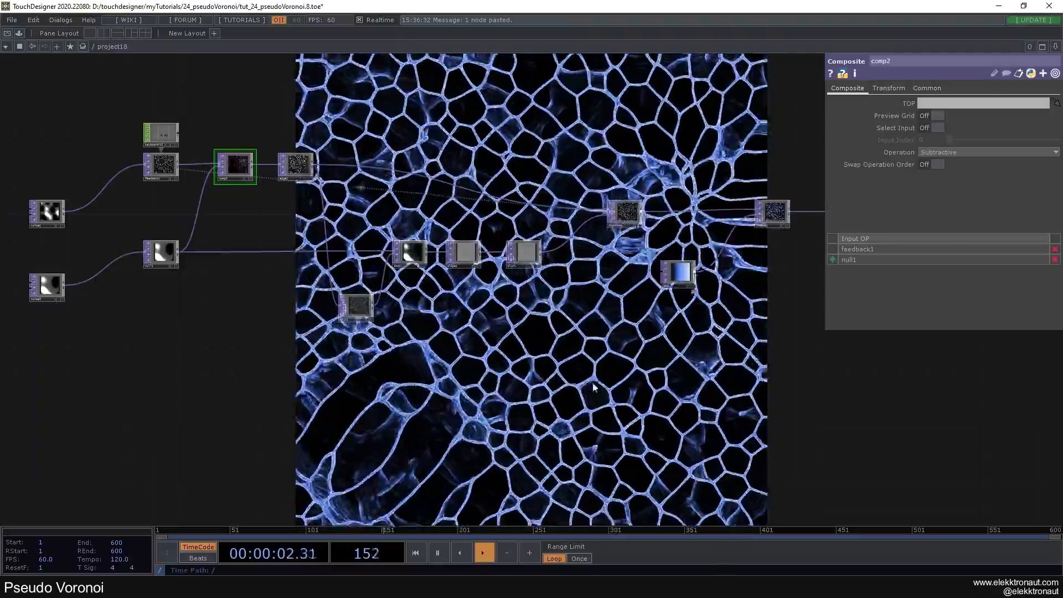